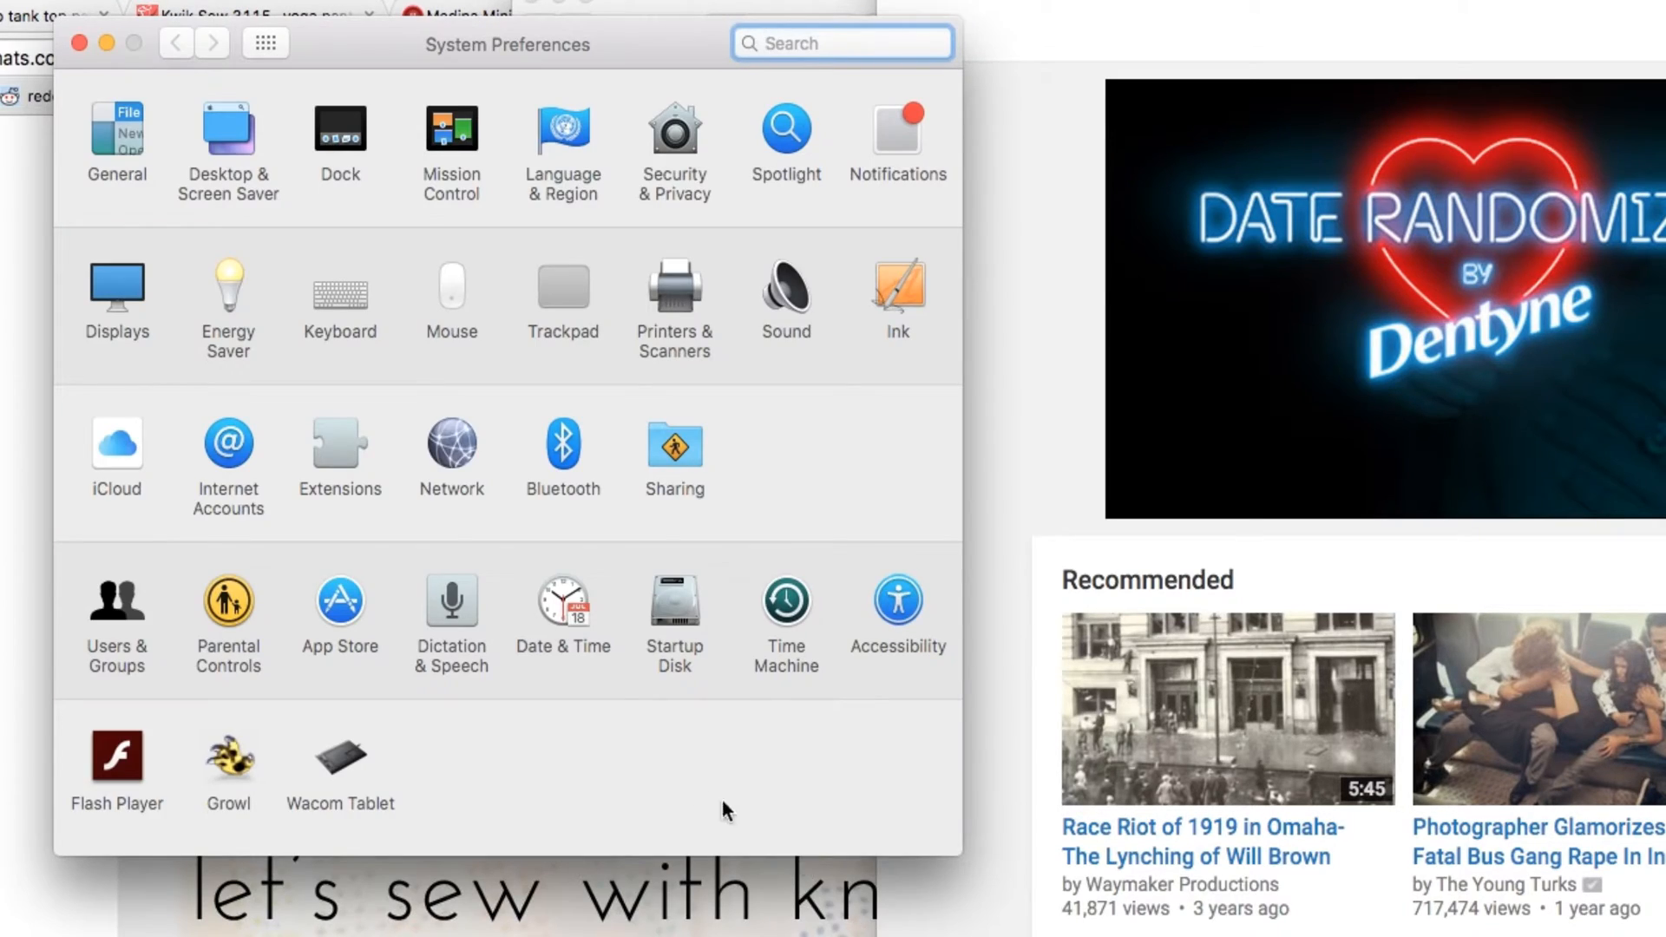
pyautogui.moveTo(612, 772)
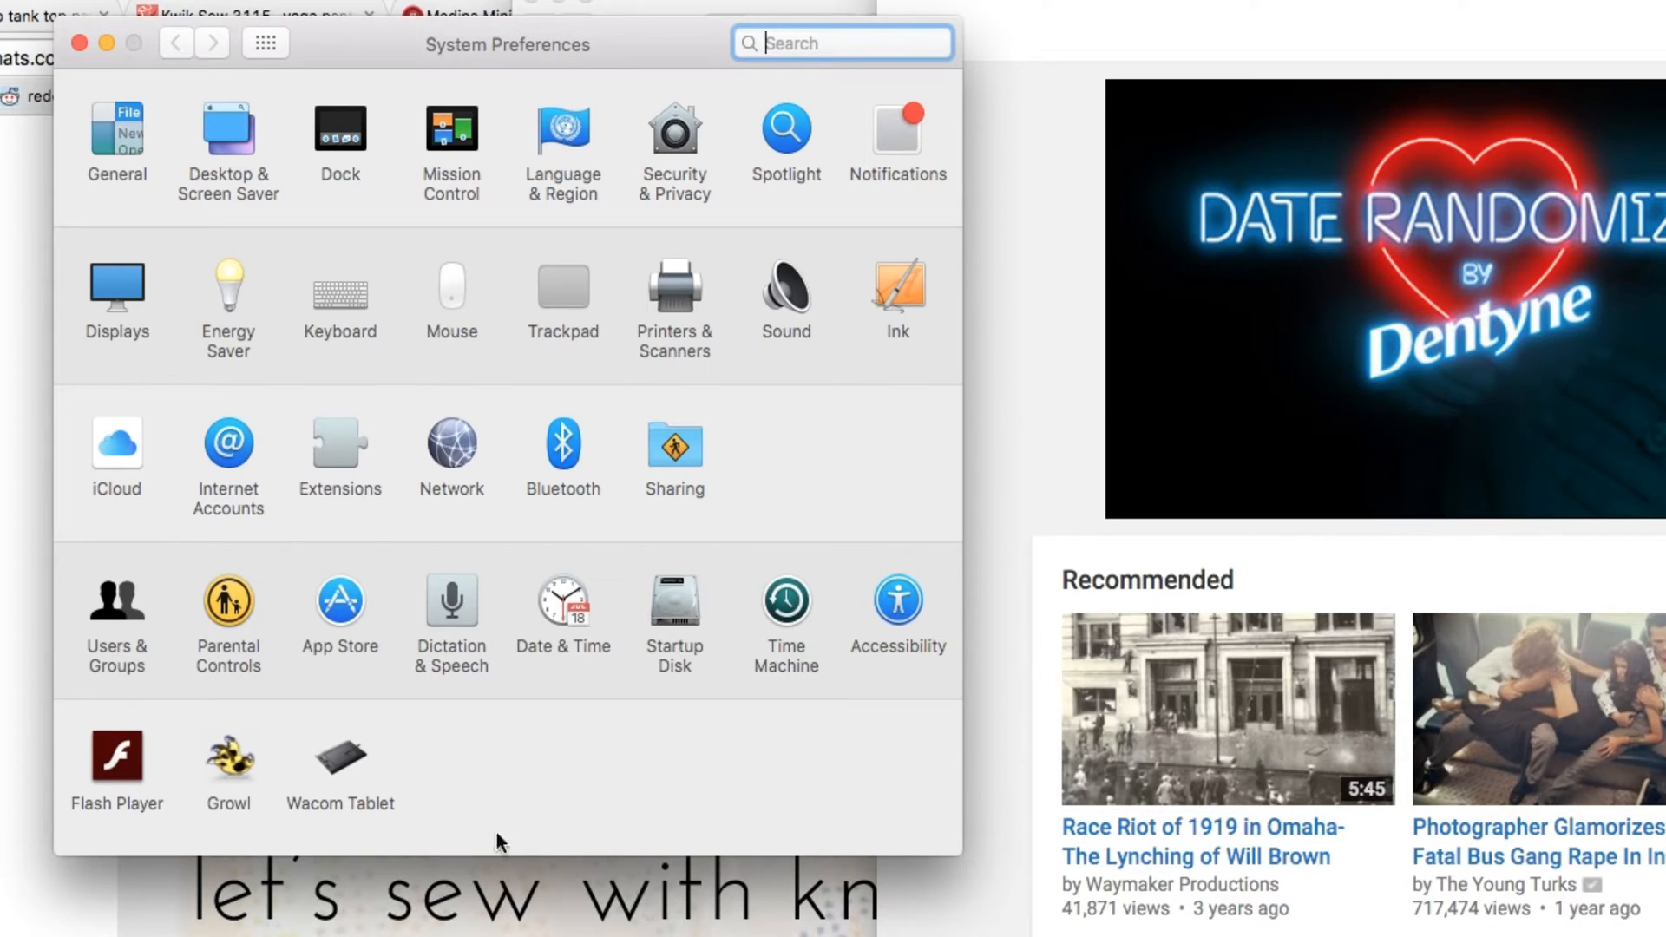
pyautogui.moveTo(333, 760)
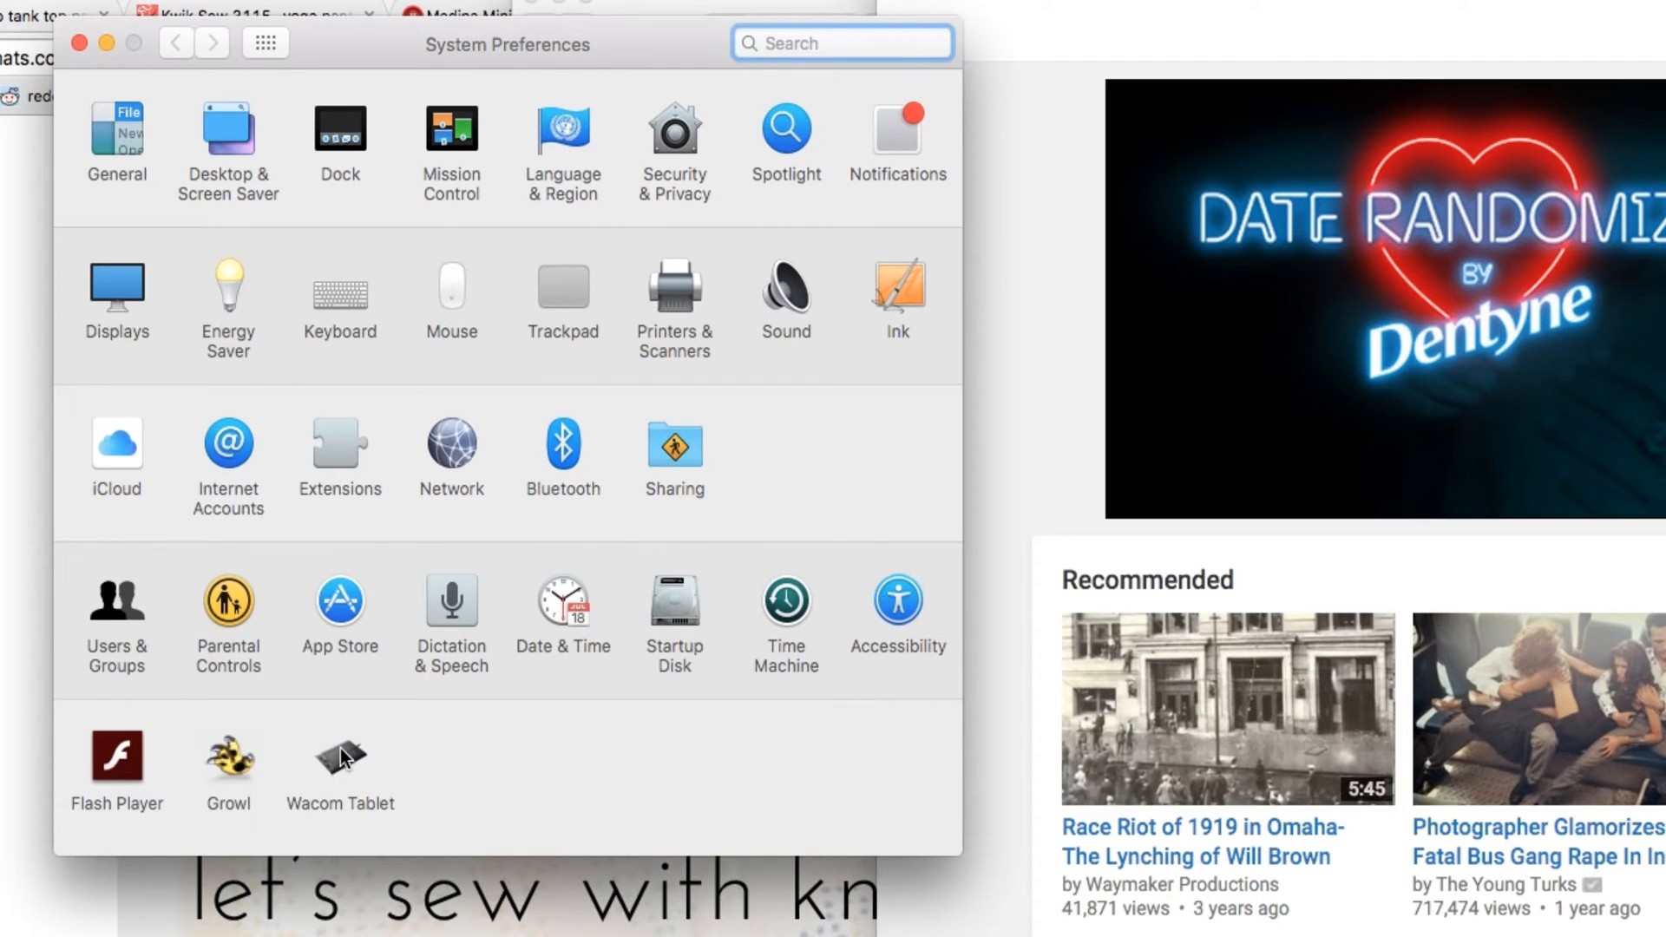
# Show the Grip Pen's Mapping settings in the Wacom Tablet pane.
pyautogui.click(340, 757)
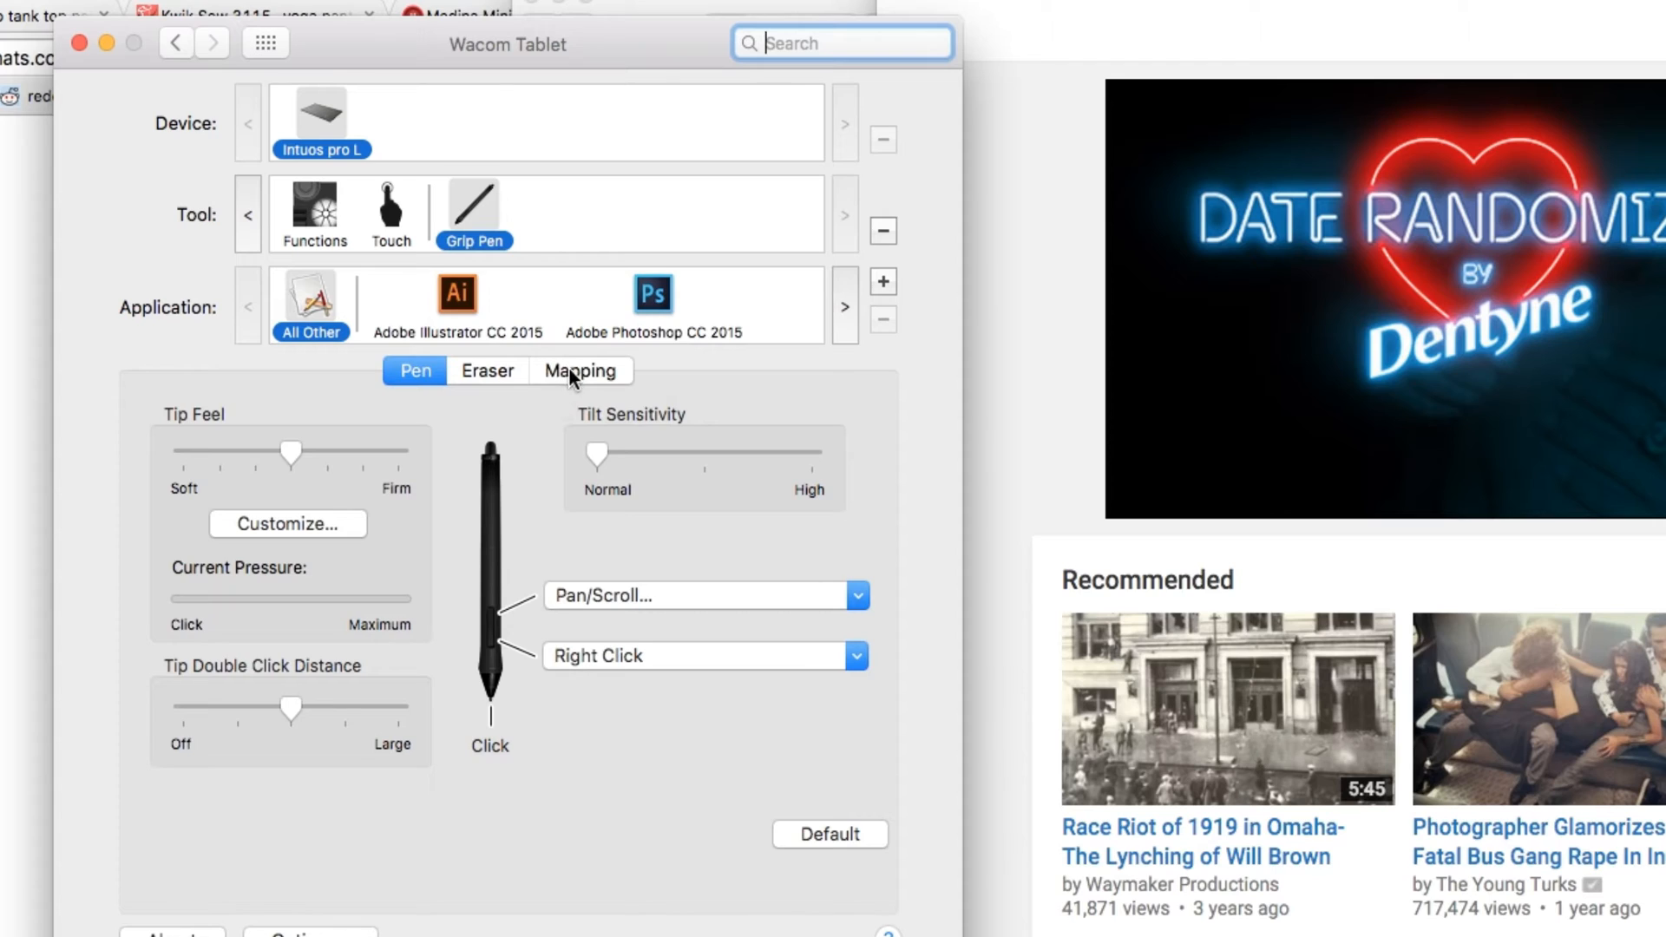
pyautogui.click(580, 369)
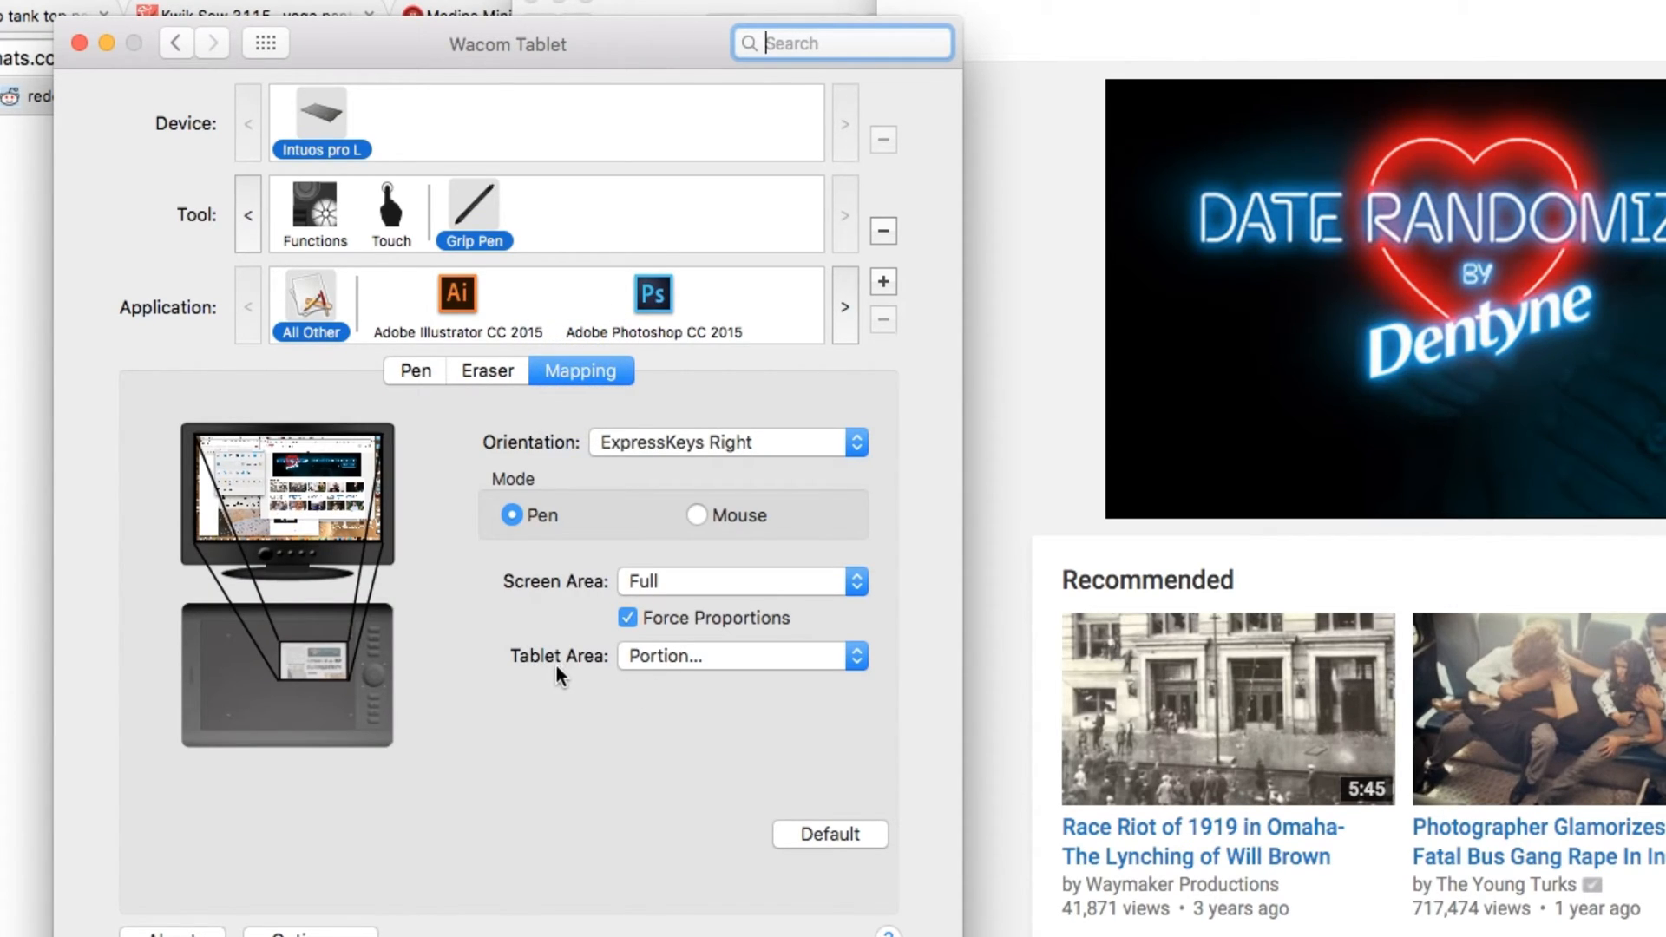
# Set Tablet Area to Portion, define a smaller area via Click to Define, and confirm with OK.
pyautogui.click(743, 656)
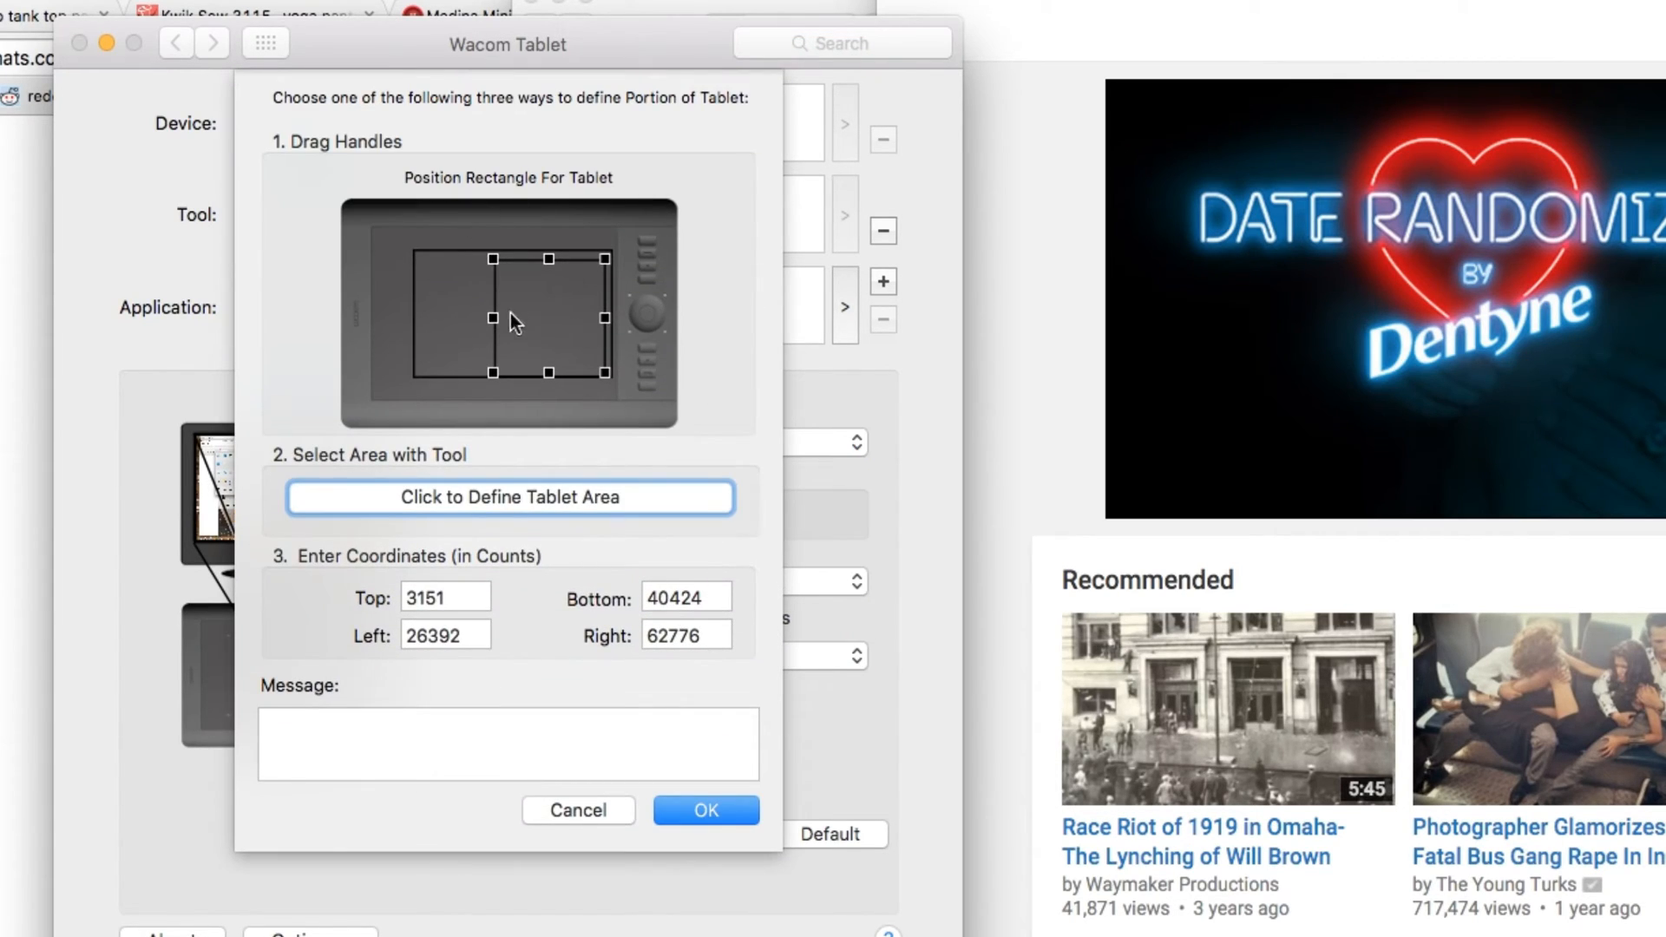
pyautogui.moveTo(468, 455)
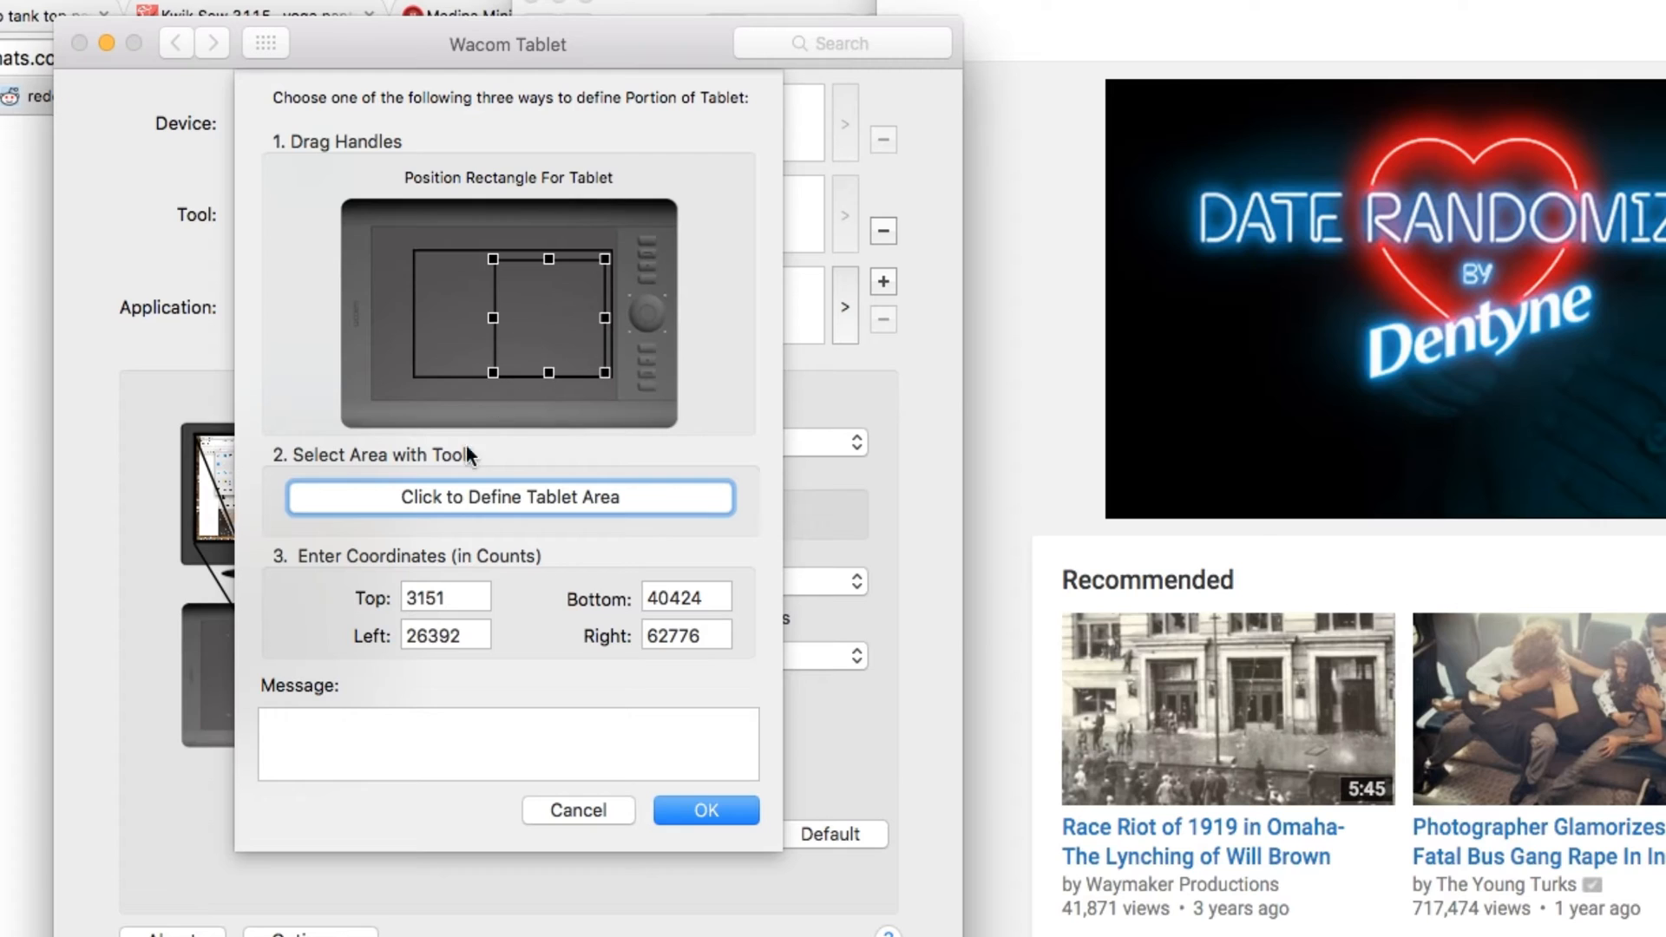
pyautogui.click(510, 496)
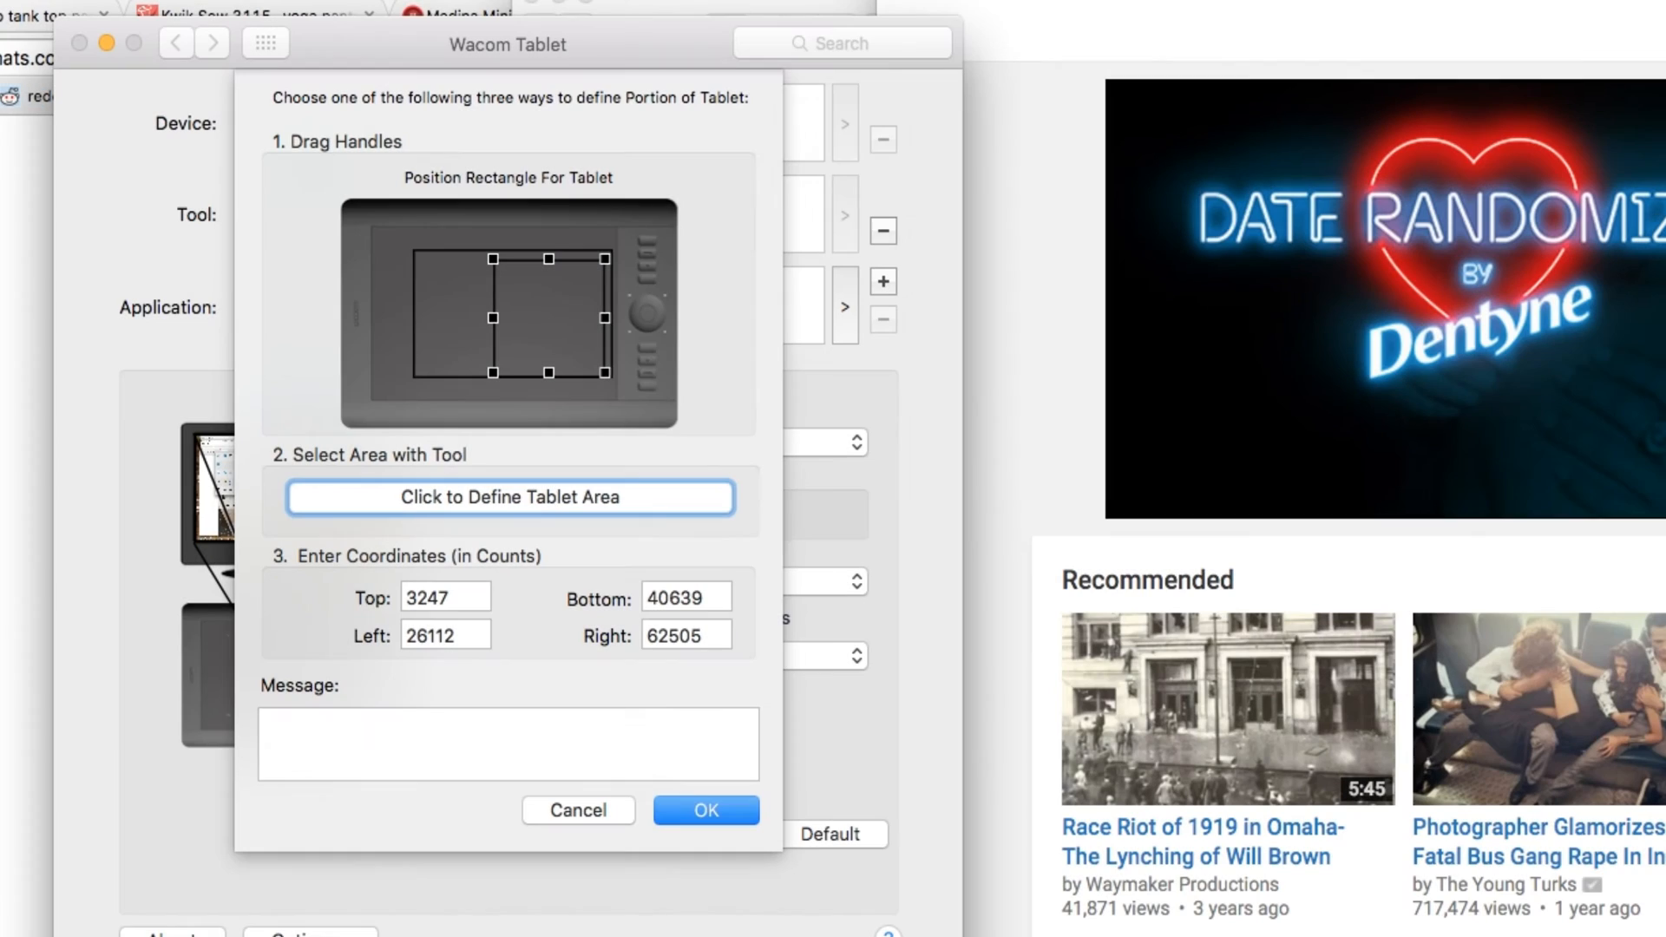
pyautogui.moveTo(583, 368)
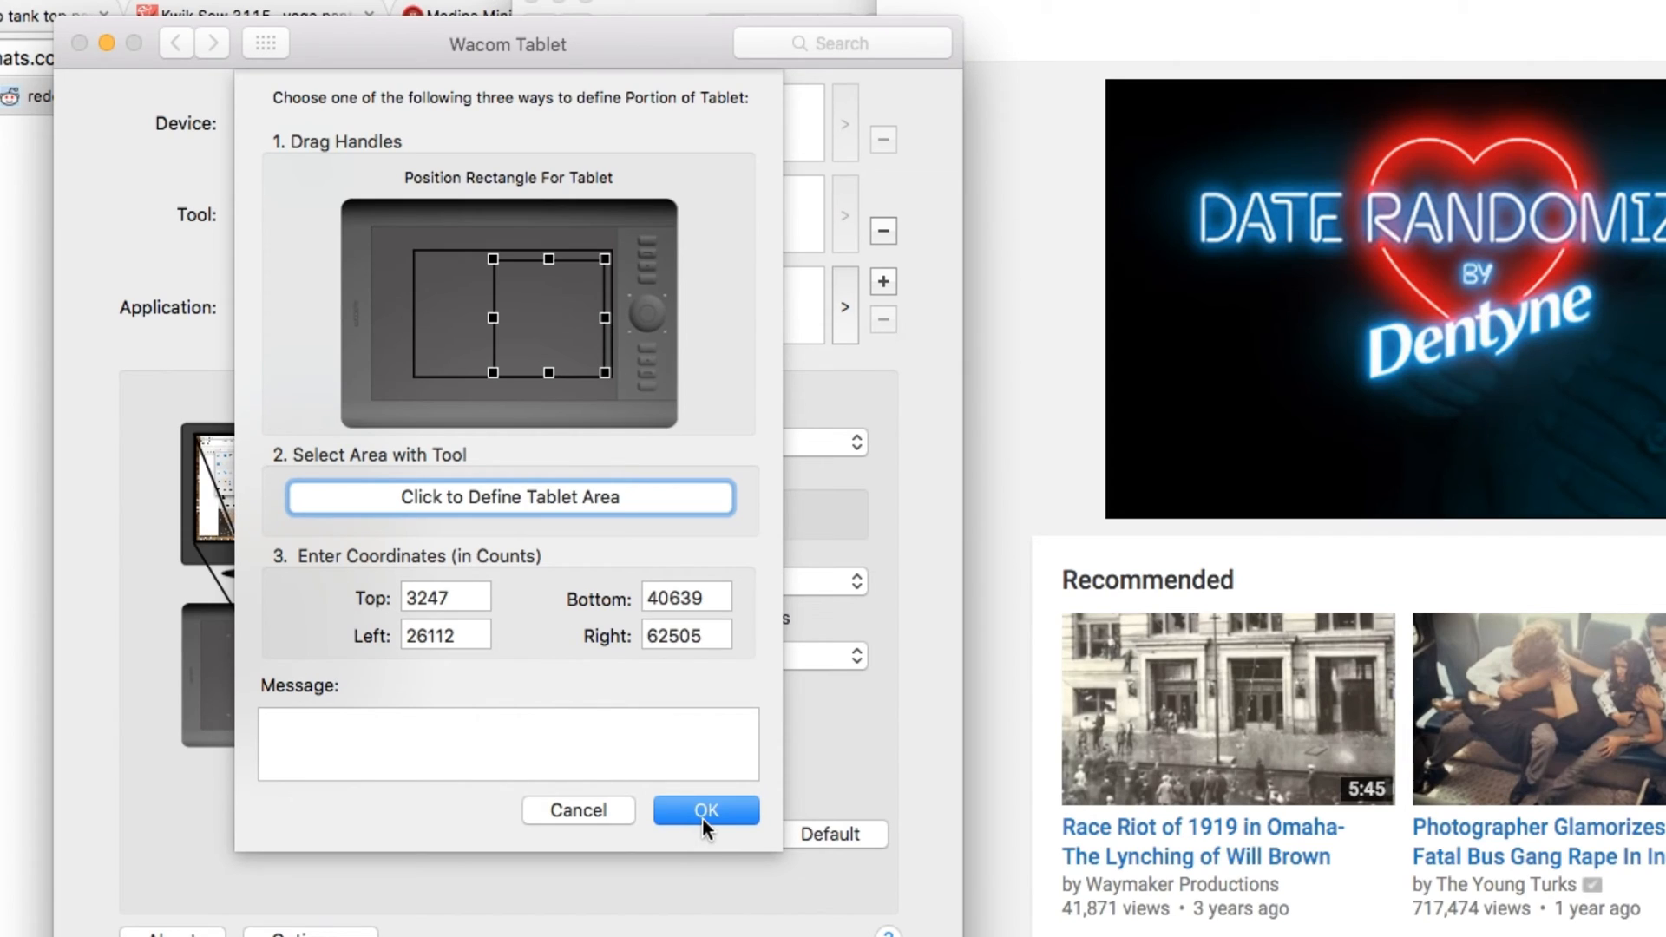
pyautogui.click(705, 809)
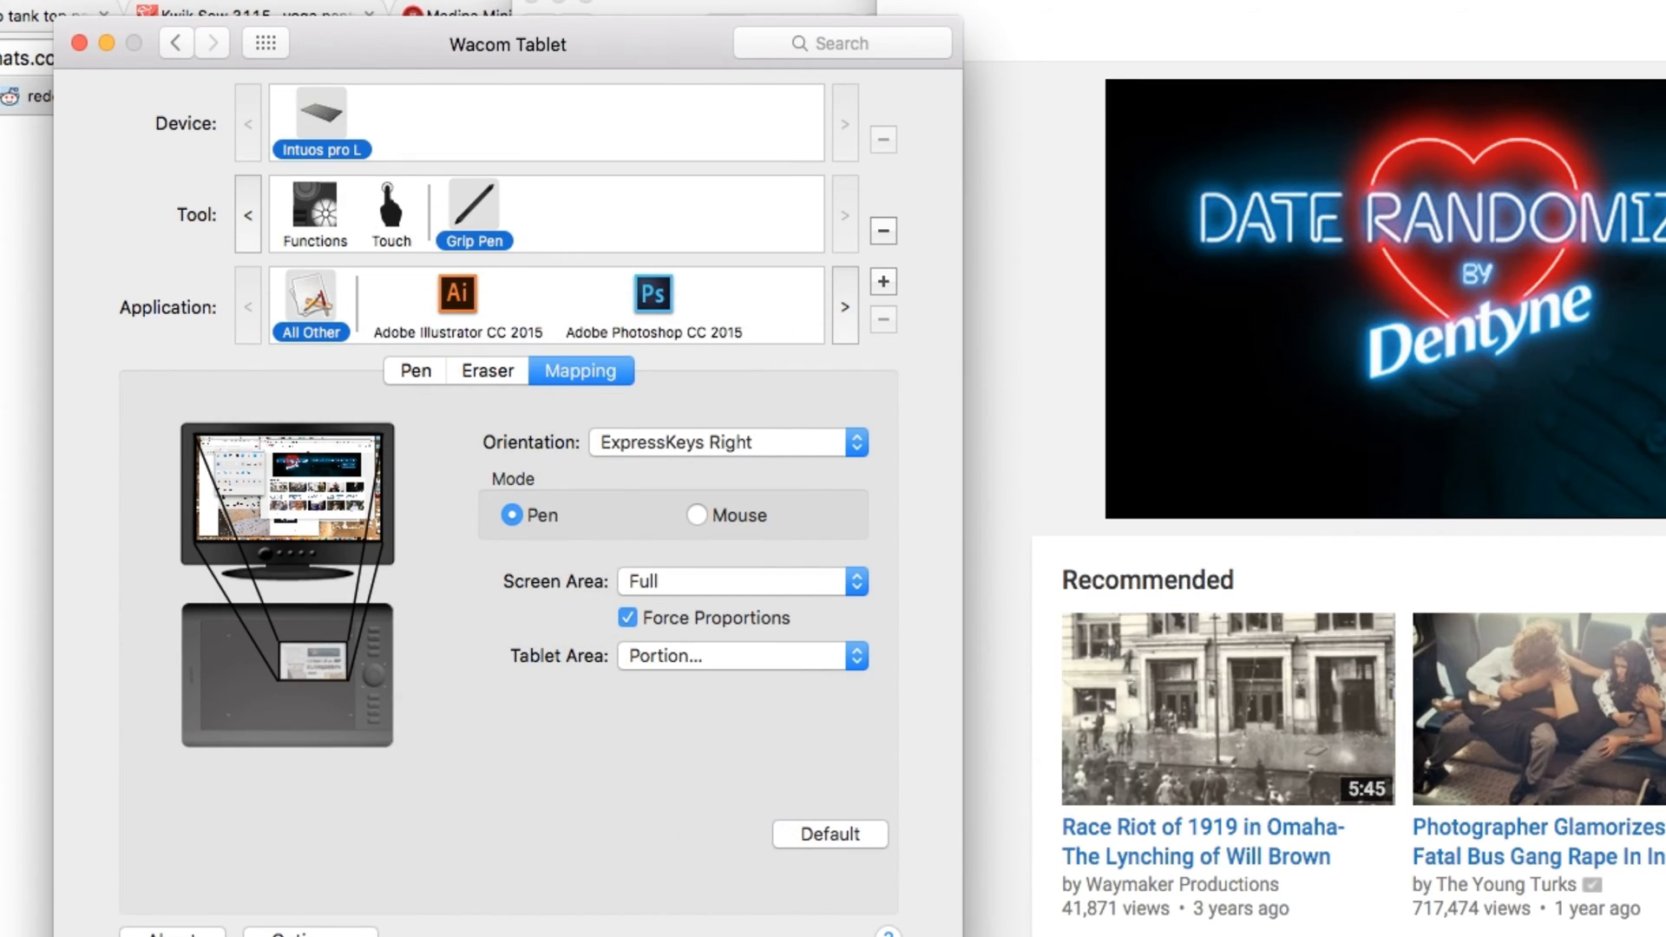